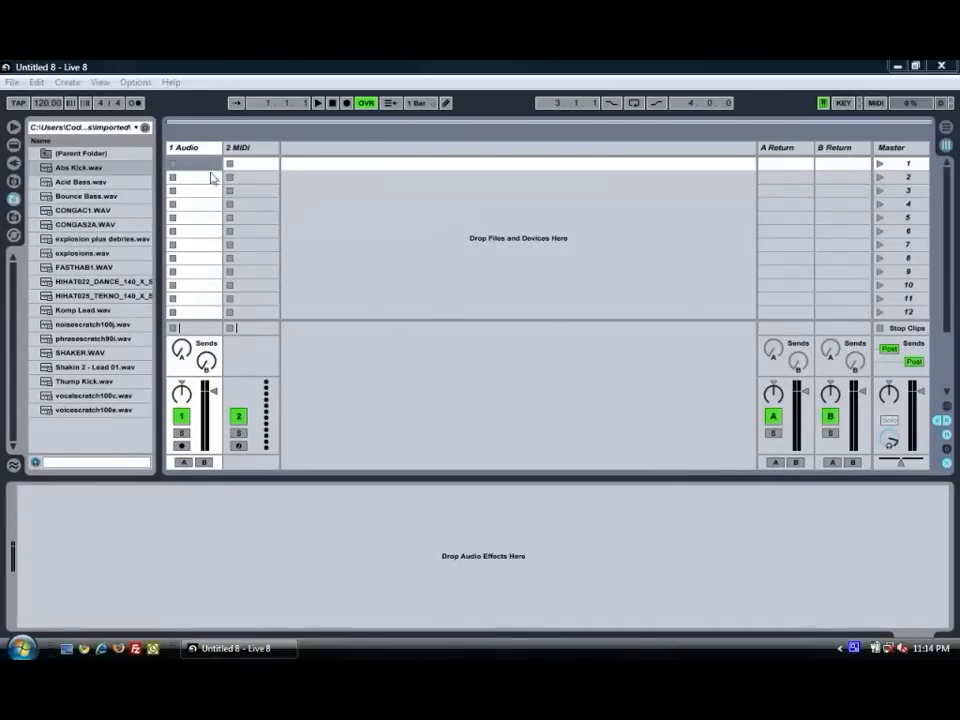
# Delete the 2 MIDI track from the set via its header's context menu
pyautogui.click(12, 82)
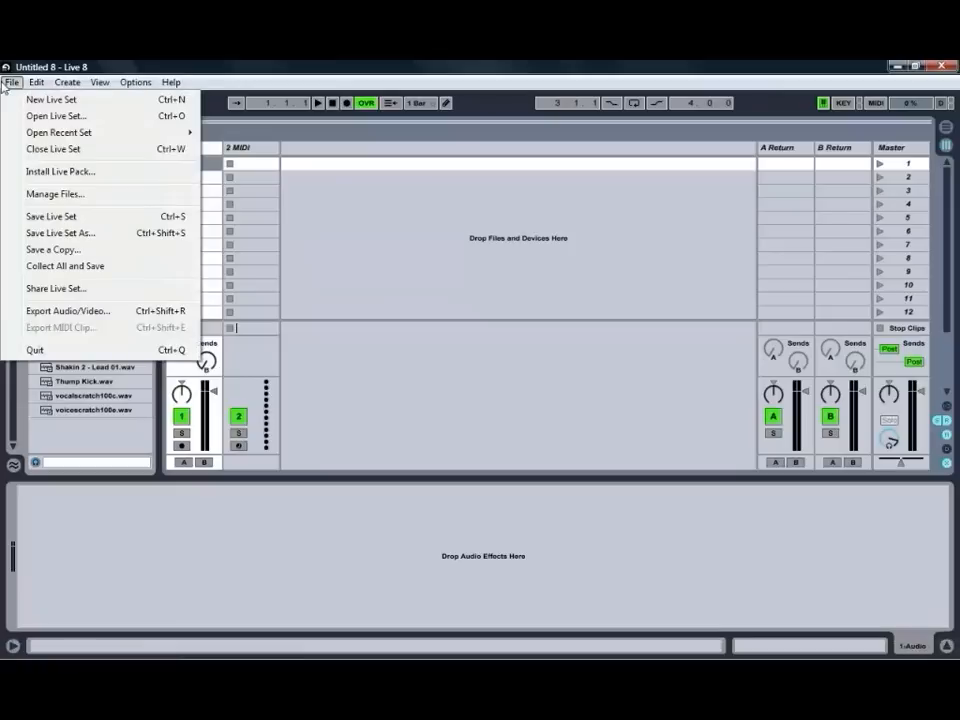
pyautogui.moveTo(56, 100)
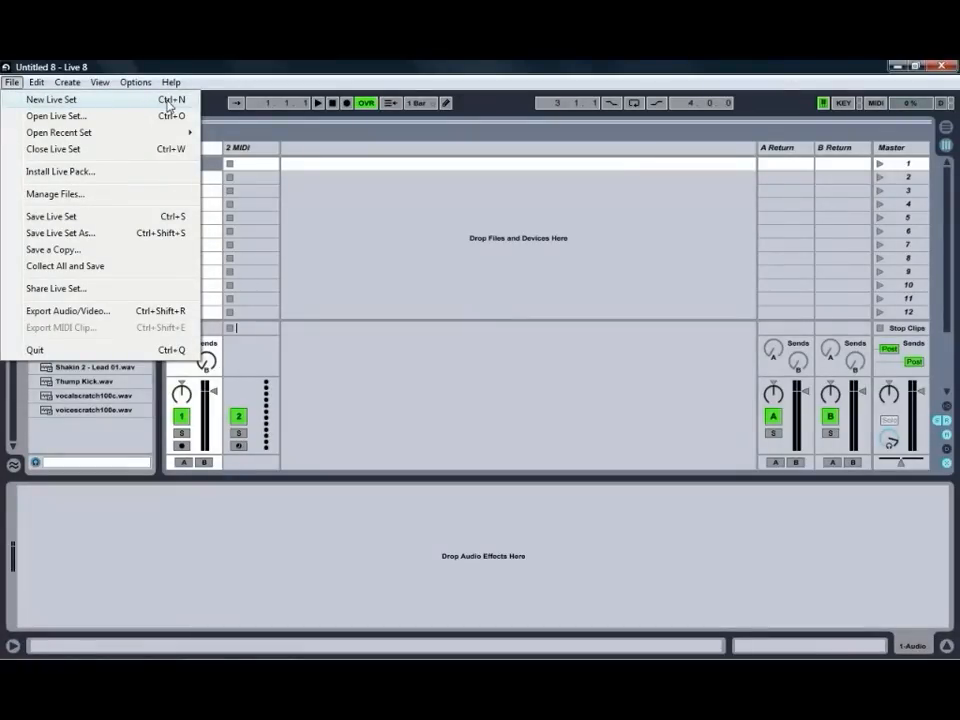
pyautogui.rightClick(238, 148)
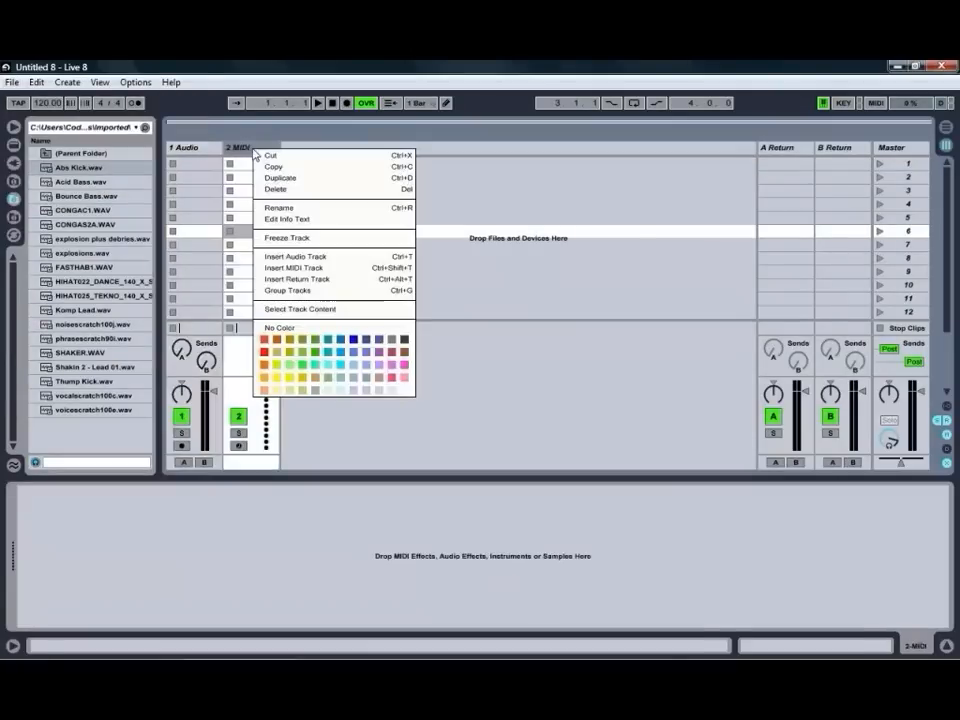
pyautogui.click(276, 188)
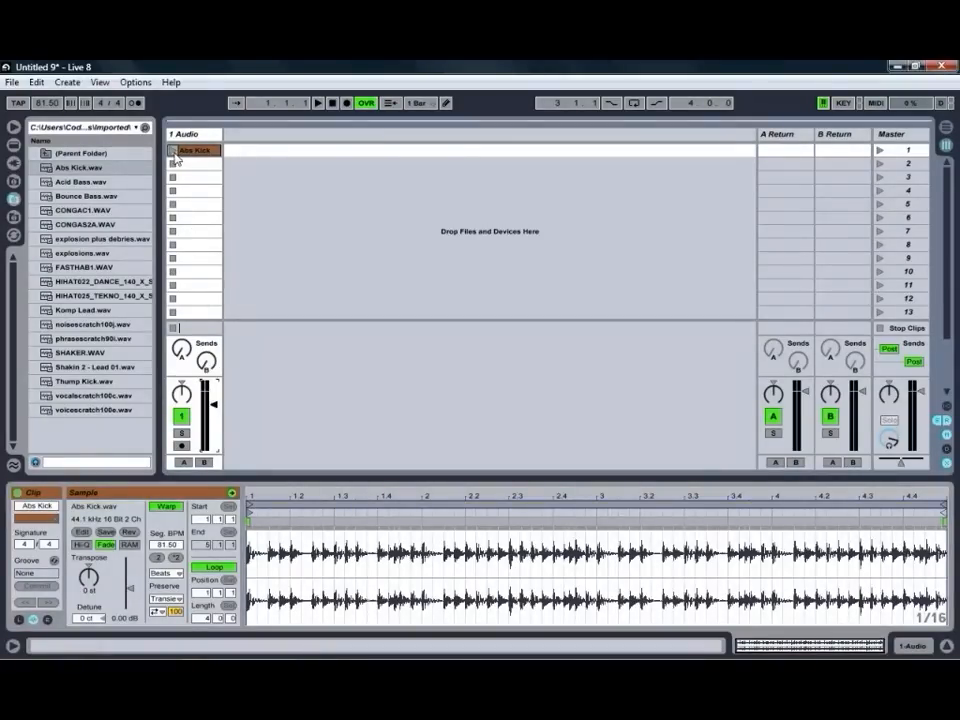
# Launch the Alix Kick clip to audition it before choosing its colour
pyautogui.click(172, 150)
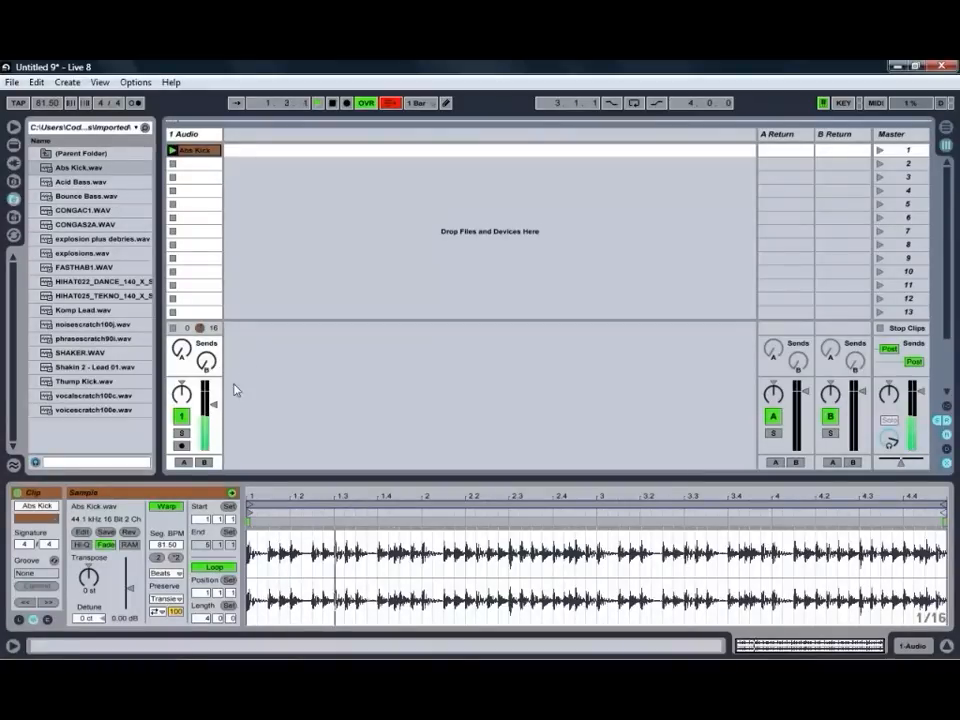
pyautogui.moveTo(212, 396); pyautogui.dragTo(212, 414)
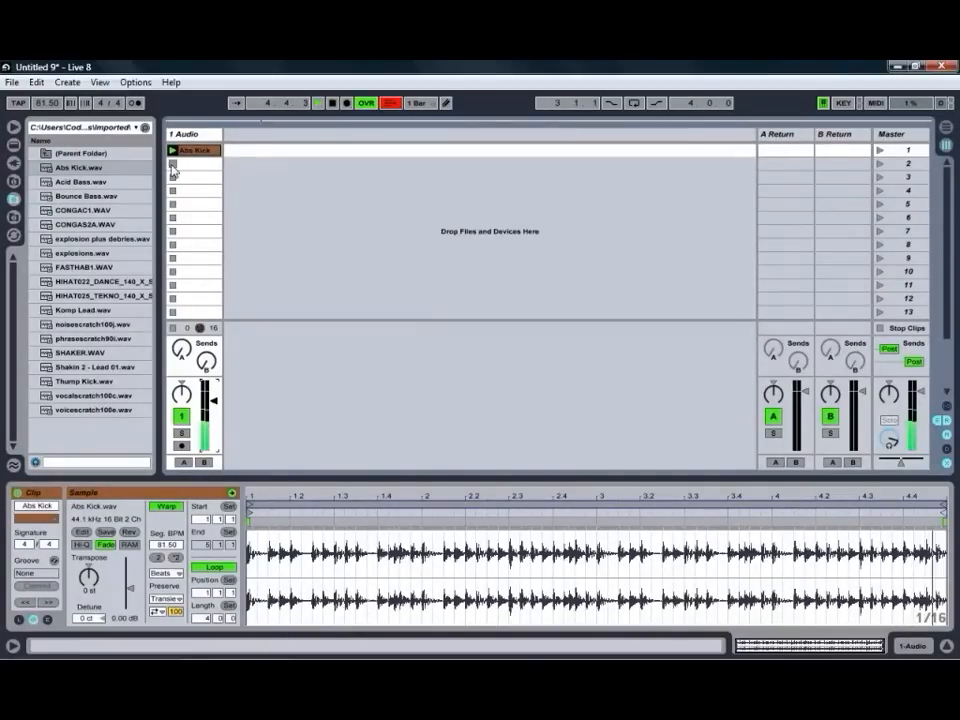
pyautogui.click(172, 150)
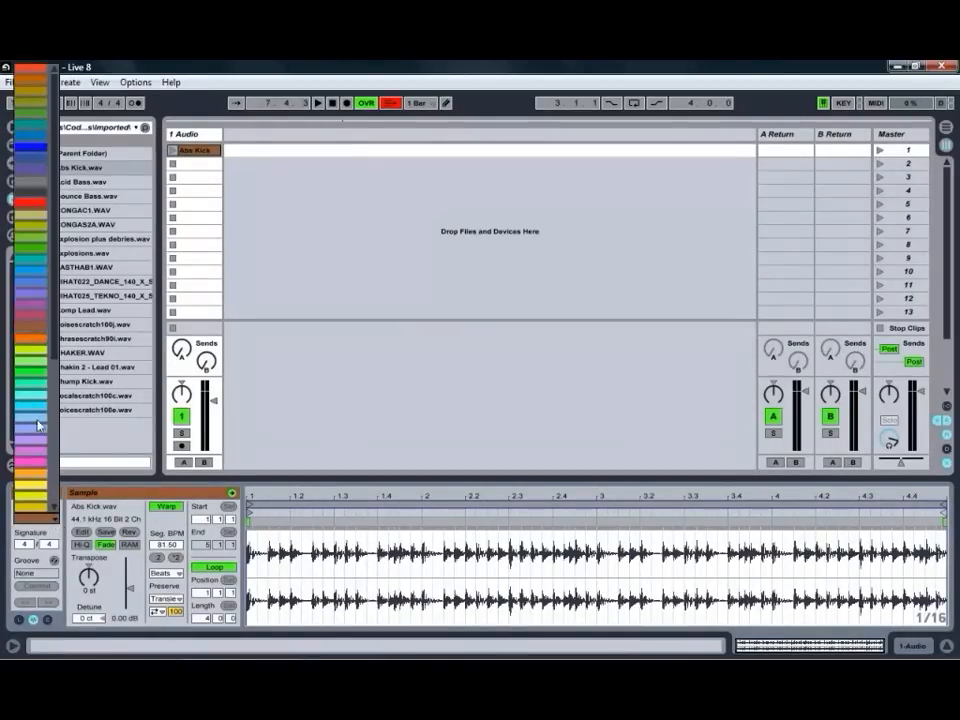
pyautogui.moveTo(36, 464)
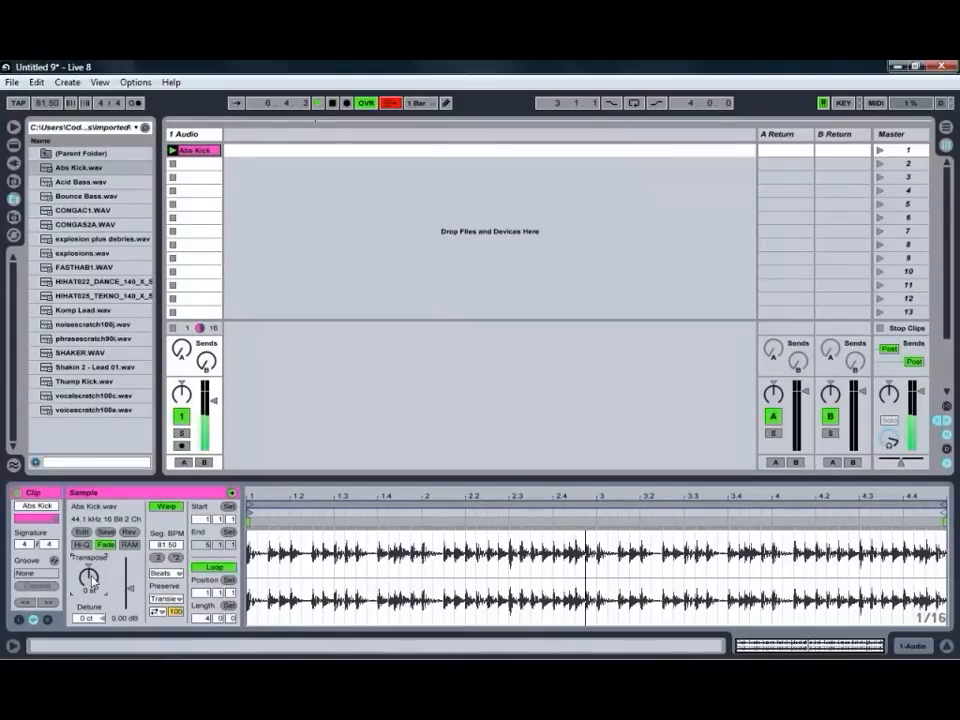
# Raise the Alix Kick sample's Gain slider so the waveform grows taller
pyautogui.click(318, 104)
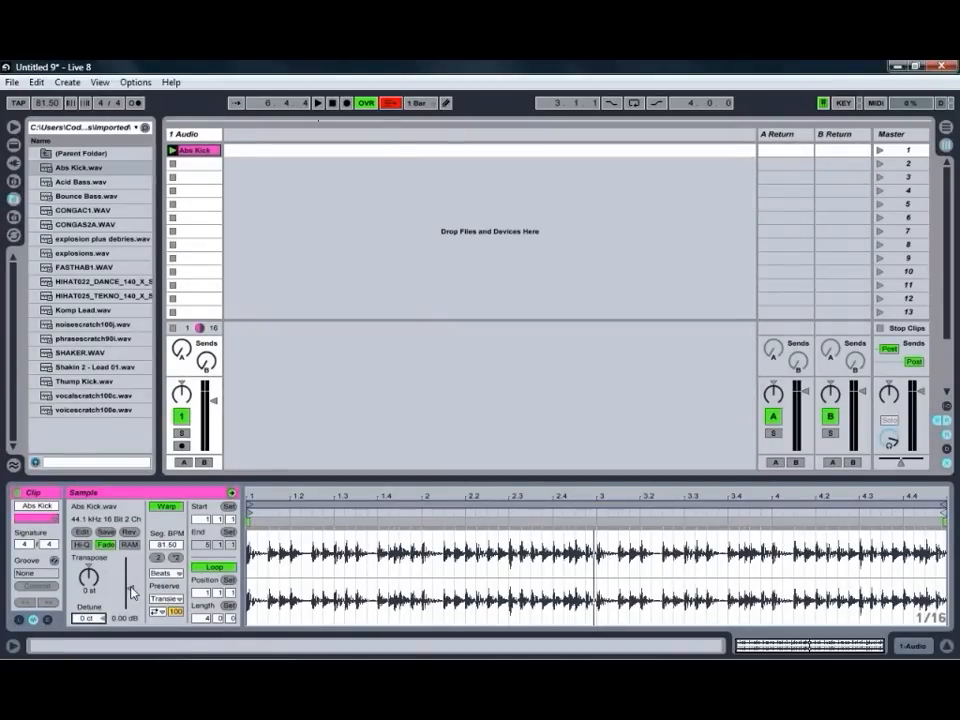
pyautogui.moveTo(120, 590); pyautogui.dragTo(120, 576)
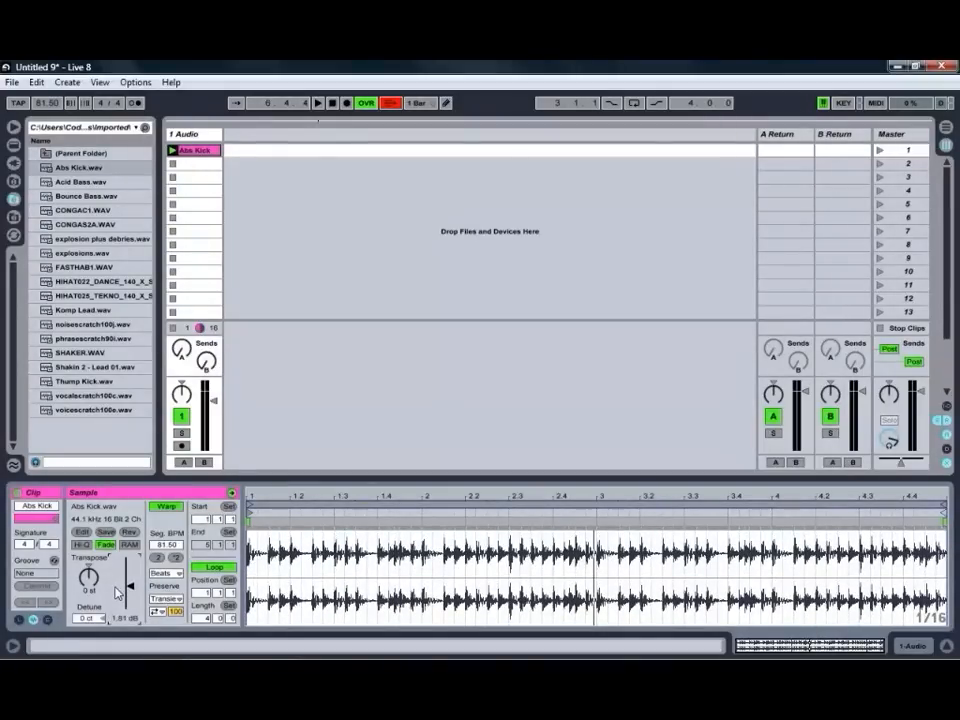
pyautogui.moveTo(118, 580); pyautogui.dragTo(118, 596)
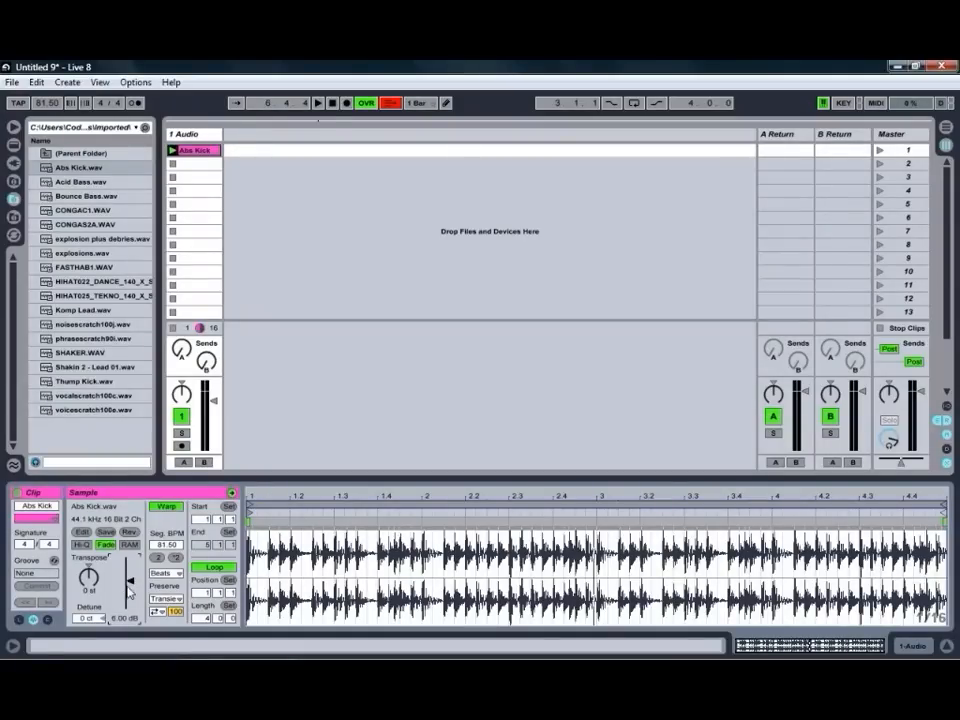
# Reset the sample Gain to its default, then reverse the kick sample
pyautogui.rightClick(130, 590)
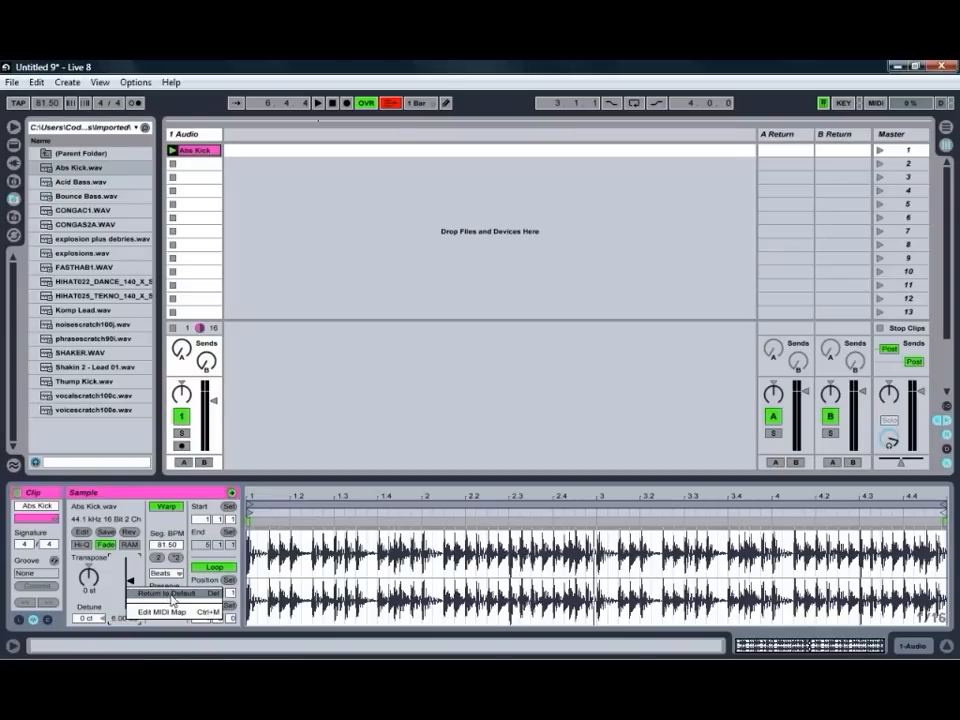
pyautogui.click(170, 592)
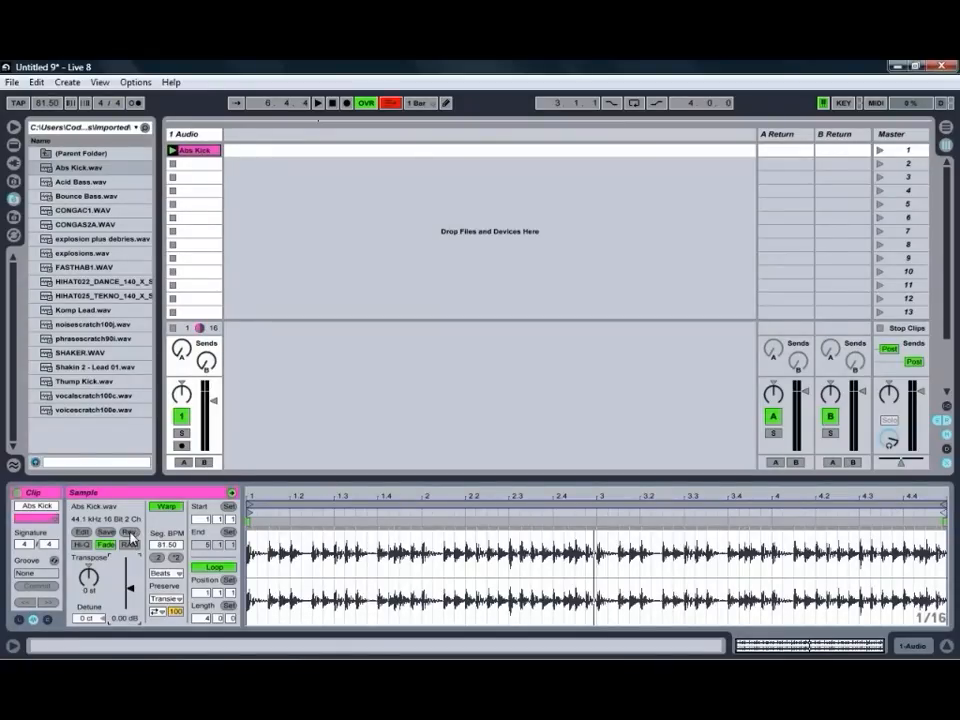
pyautogui.click(130, 532)
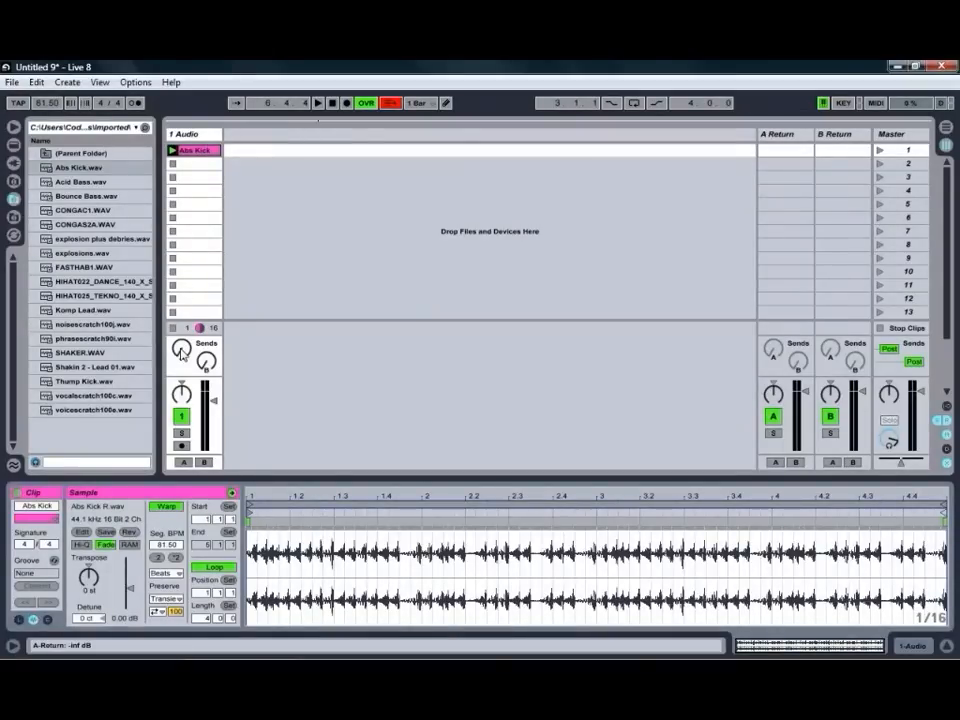
pyautogui.click(318, 104)
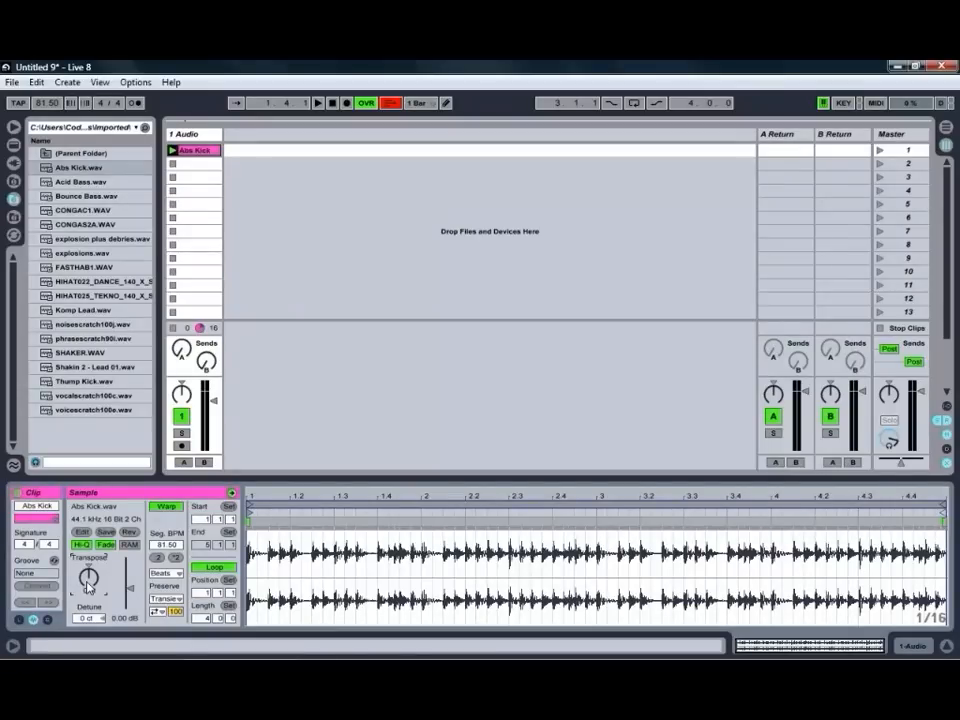
pyautogui.click(318, 104)
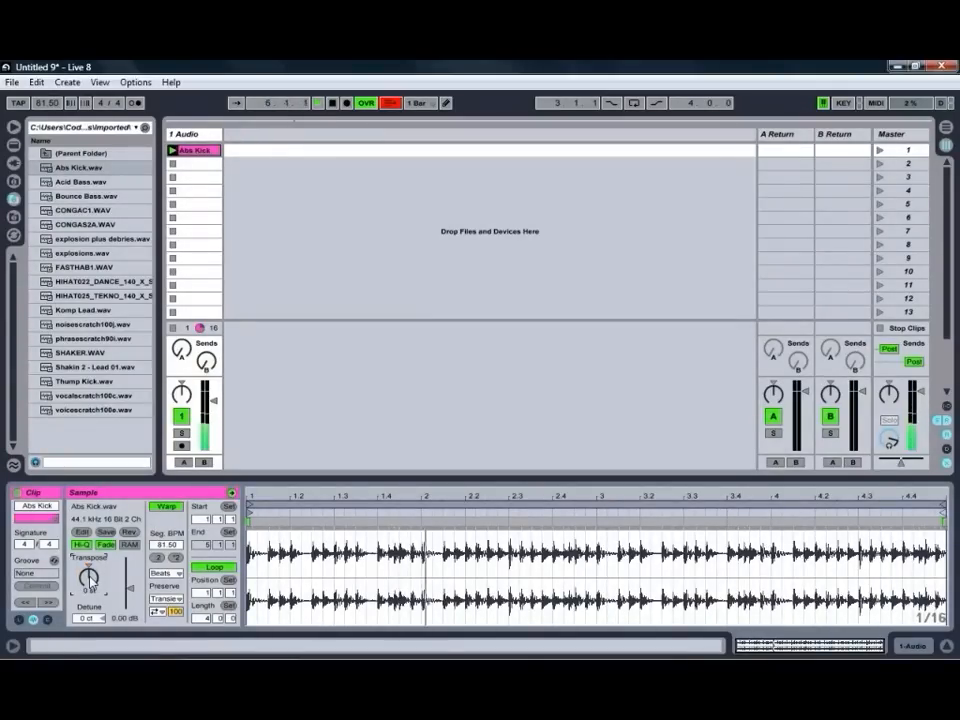
pyautogui.click(318, 104)
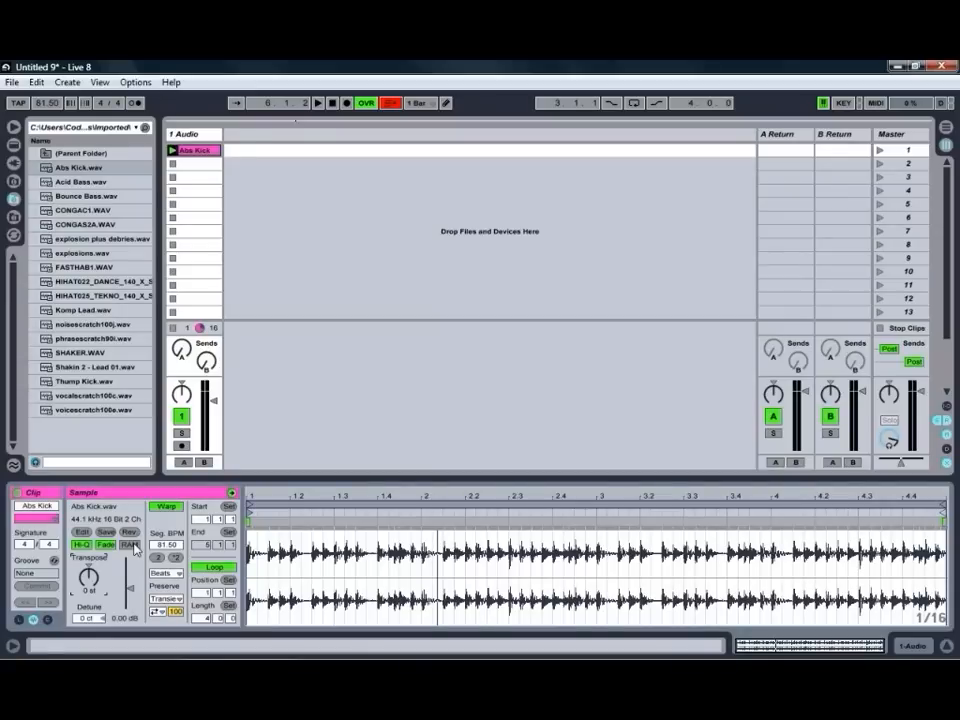
pyautogui.click(128, 544)
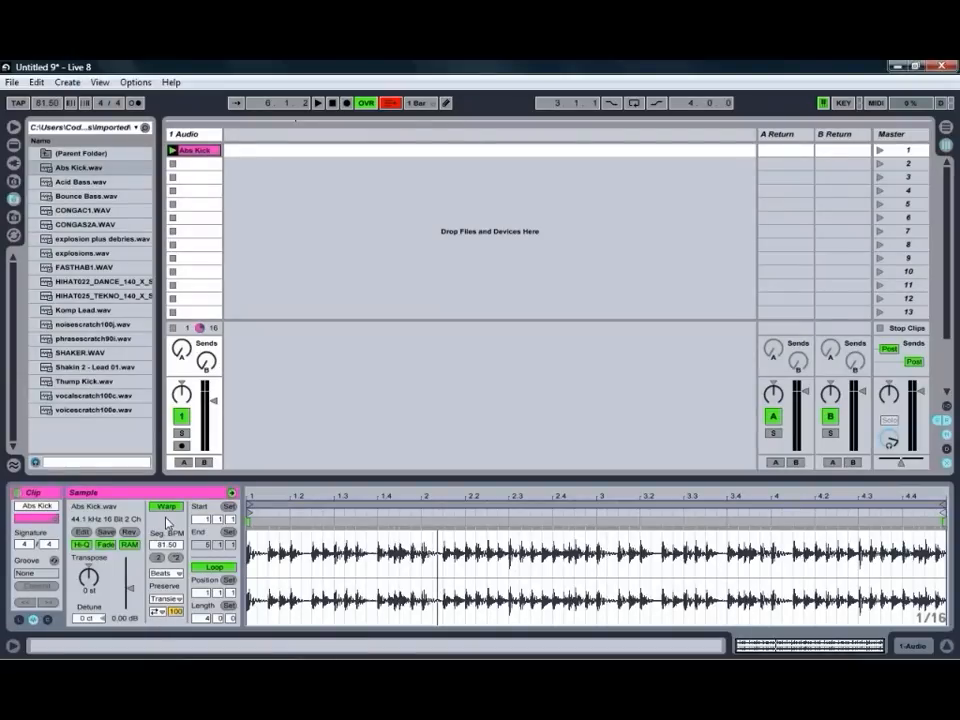
# Toggle Warp off and back on, then show the warp mode list (Beats, Tones, Texture, Re-Pitch, Complex)
pyautogui.click(166, 504)
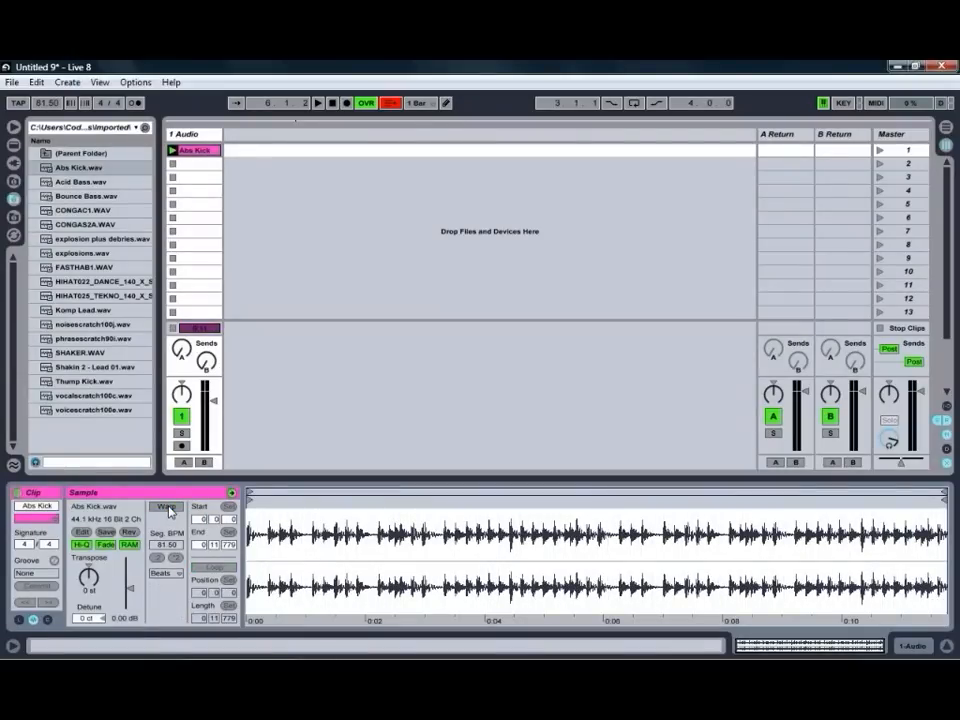
pyautogui.click(168, 508)
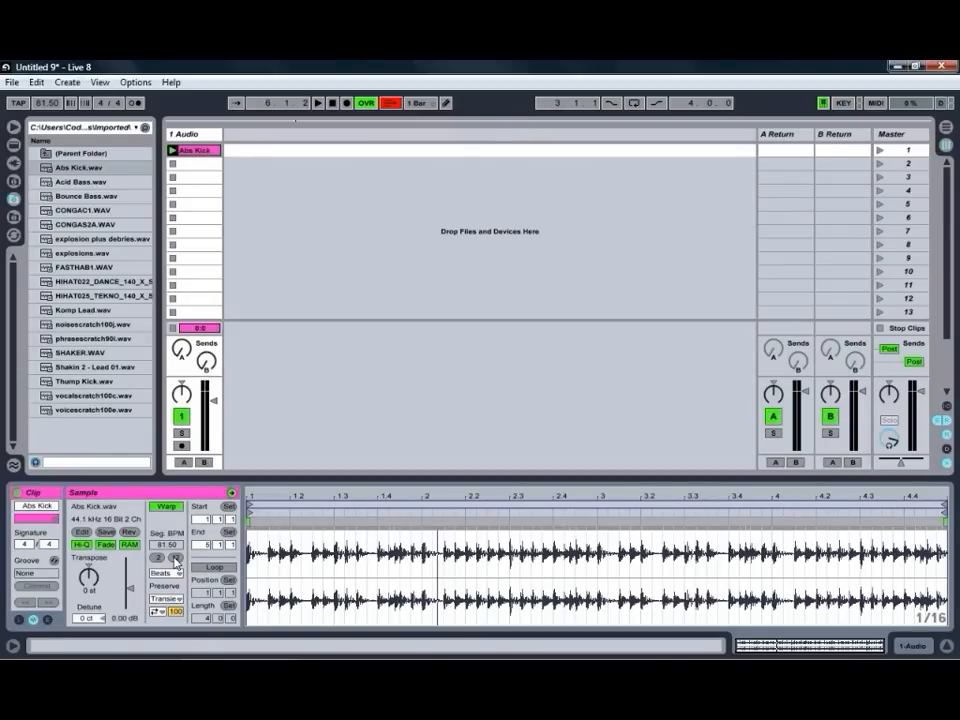
pyautogui.click(318, 104)
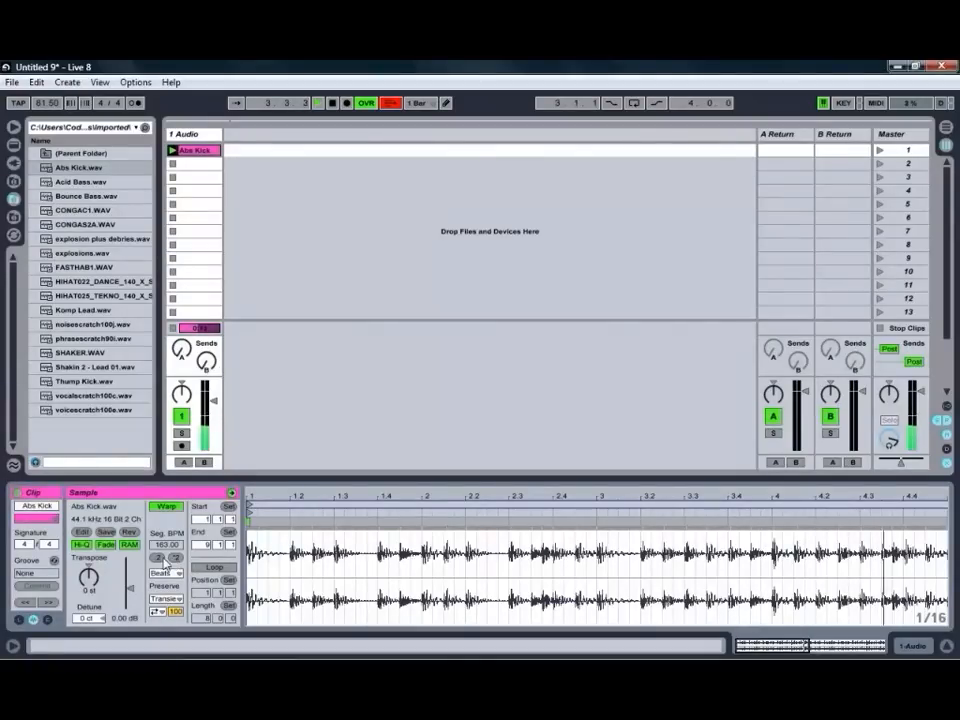
pyautogui.click(158, 556)
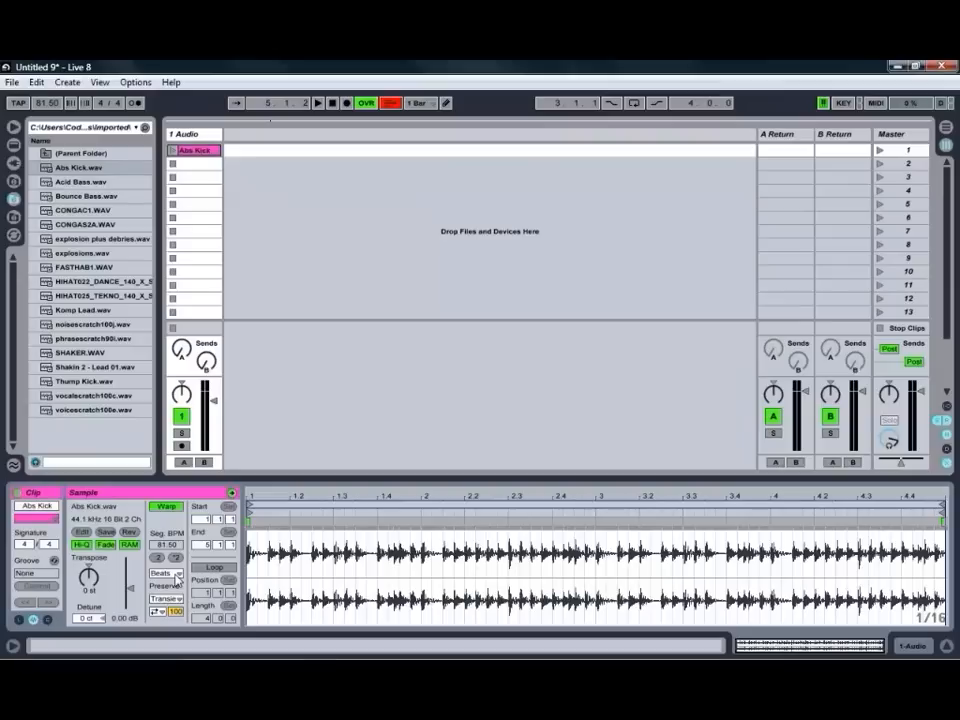
pyautogui.click(164, 572)
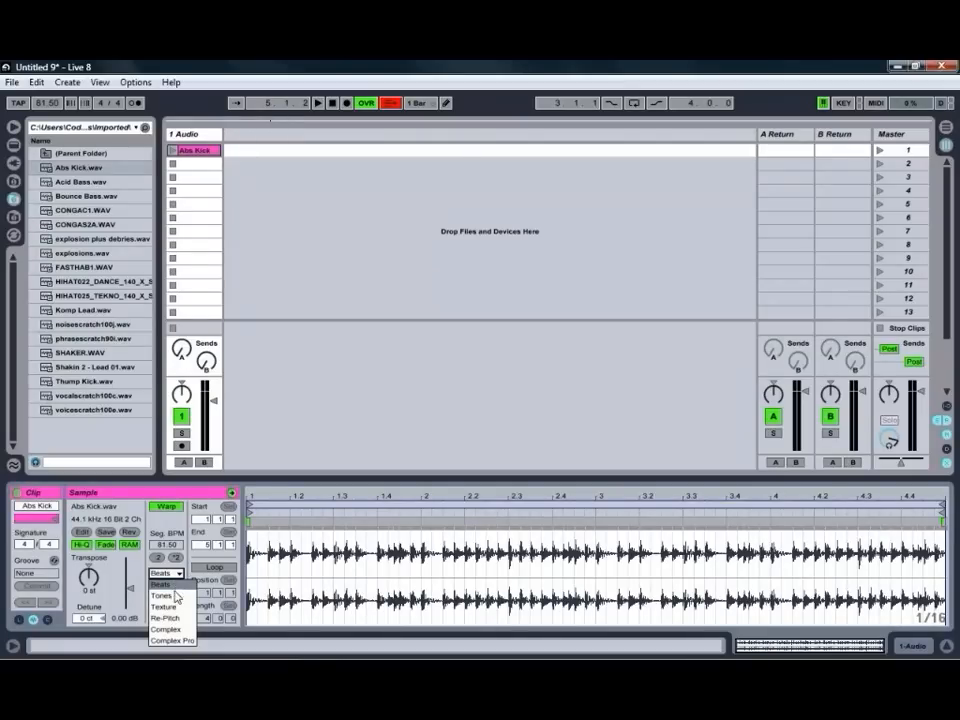
pyautogui.moveTo(176, 616)
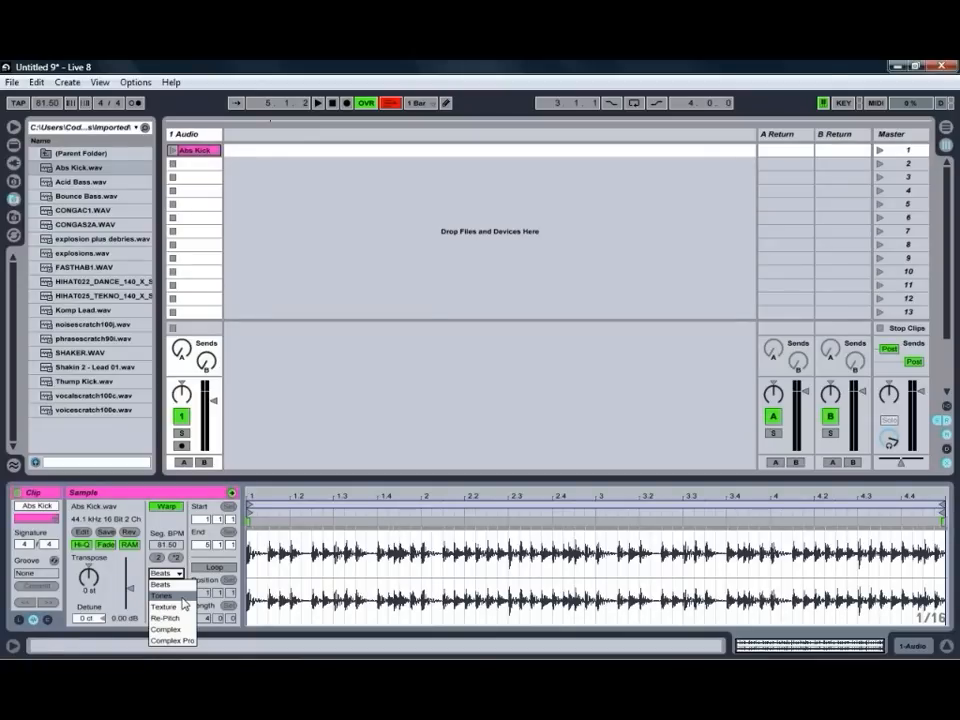
pyautogui.moveTo(164, 608)
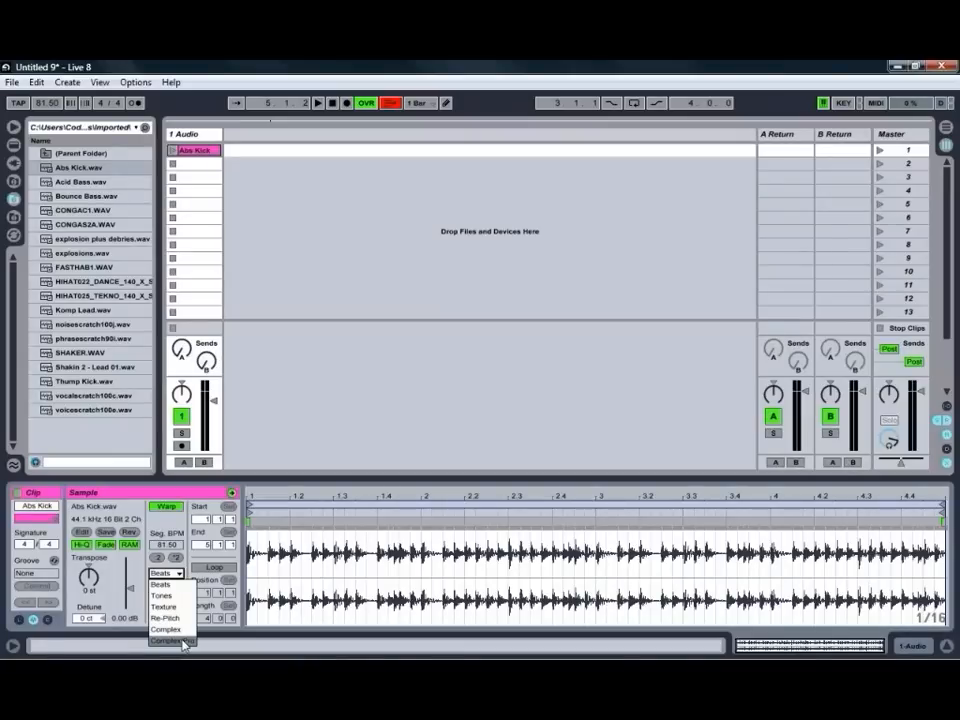
pyautogui.moveTo(188, 598)
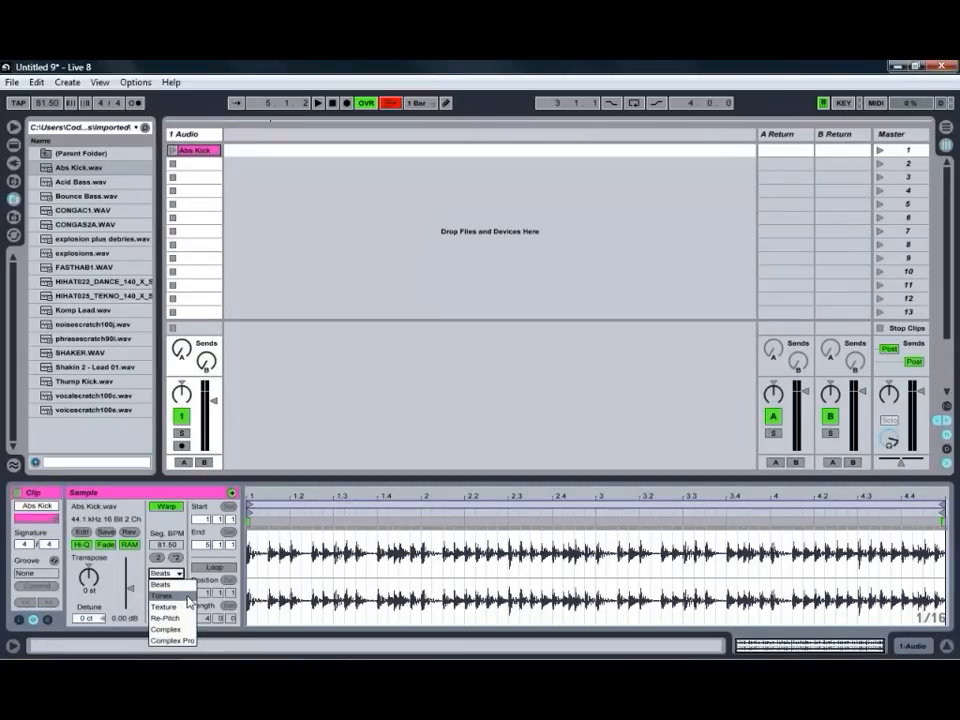
pyautogui.moveTo(168, 616)
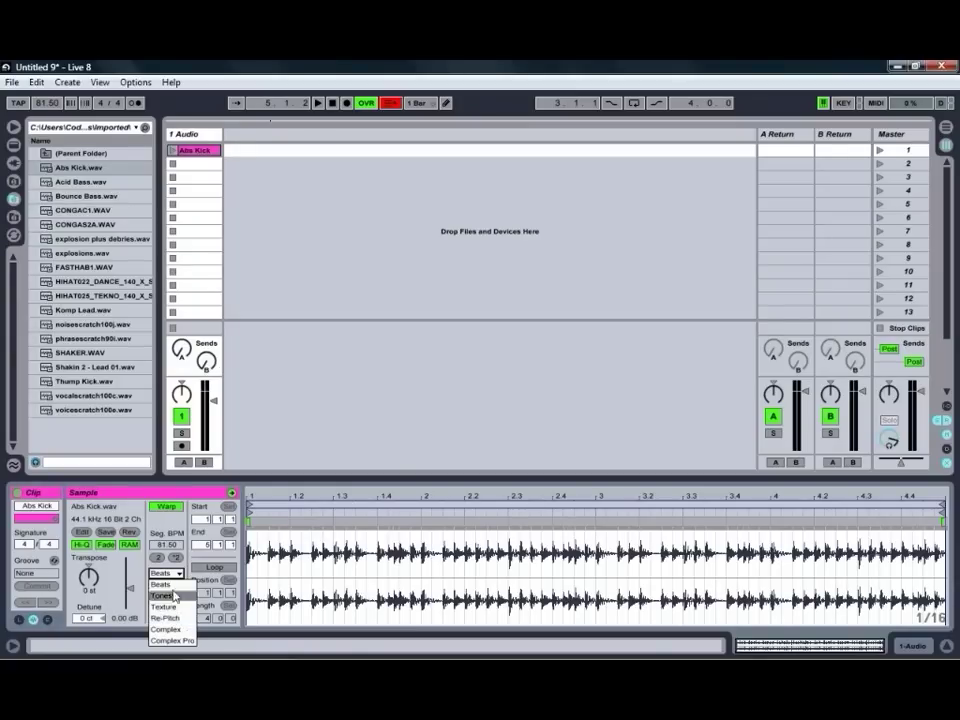
pyautogui.moveTo(164, 644)
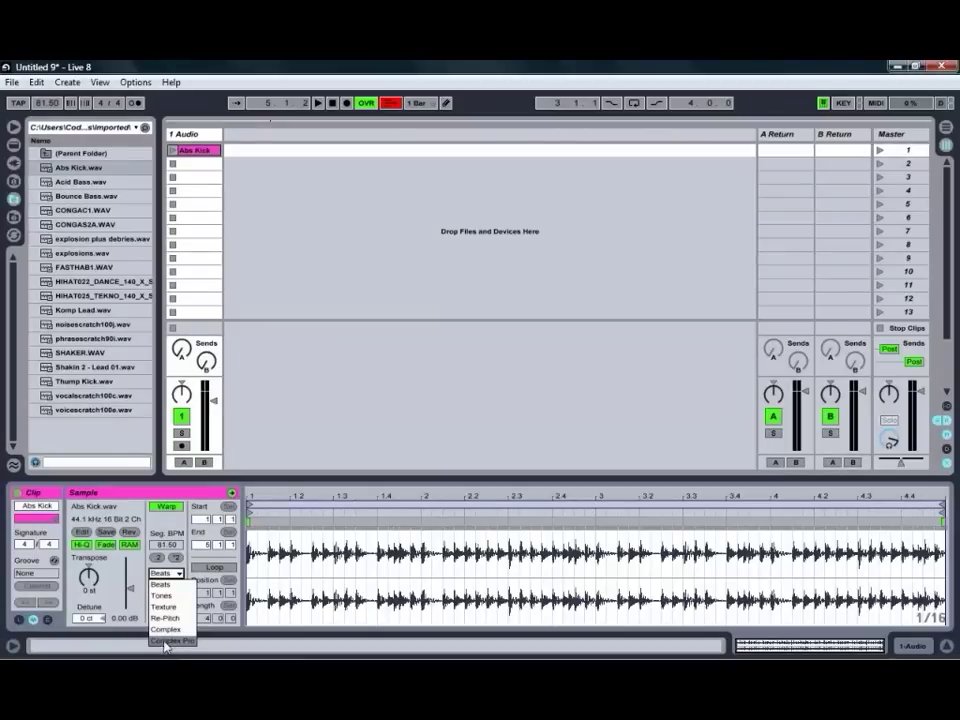
# Choose a different warp mode for the kick clip and play it back to hear it
pyautogui.click(172, 640)
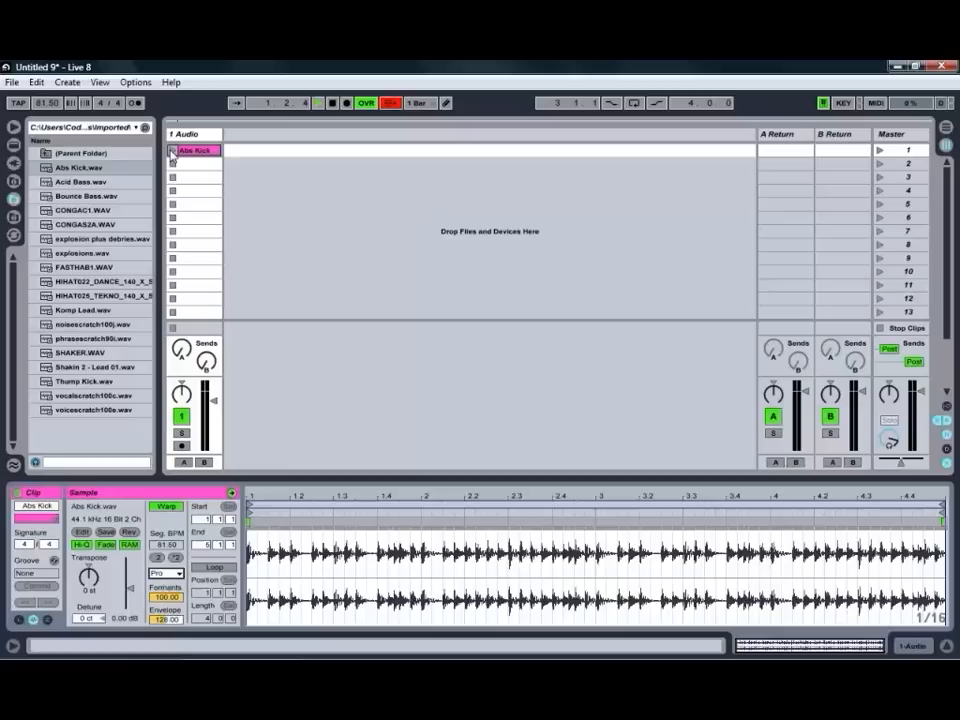
pyautogui.click(172, 150)
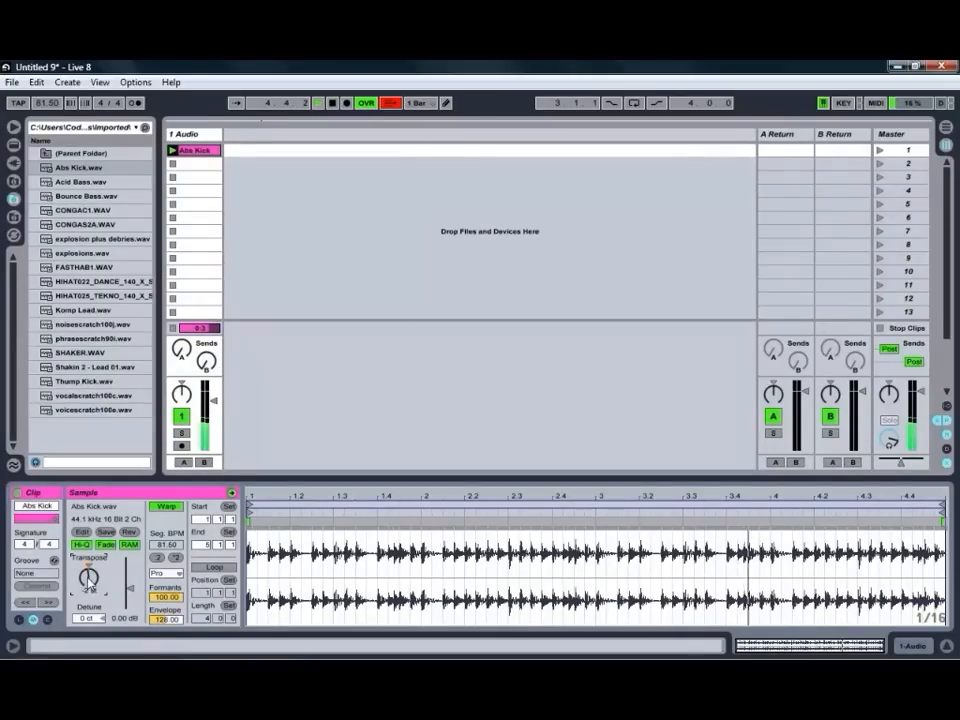
pyautogui.click(318, 104)
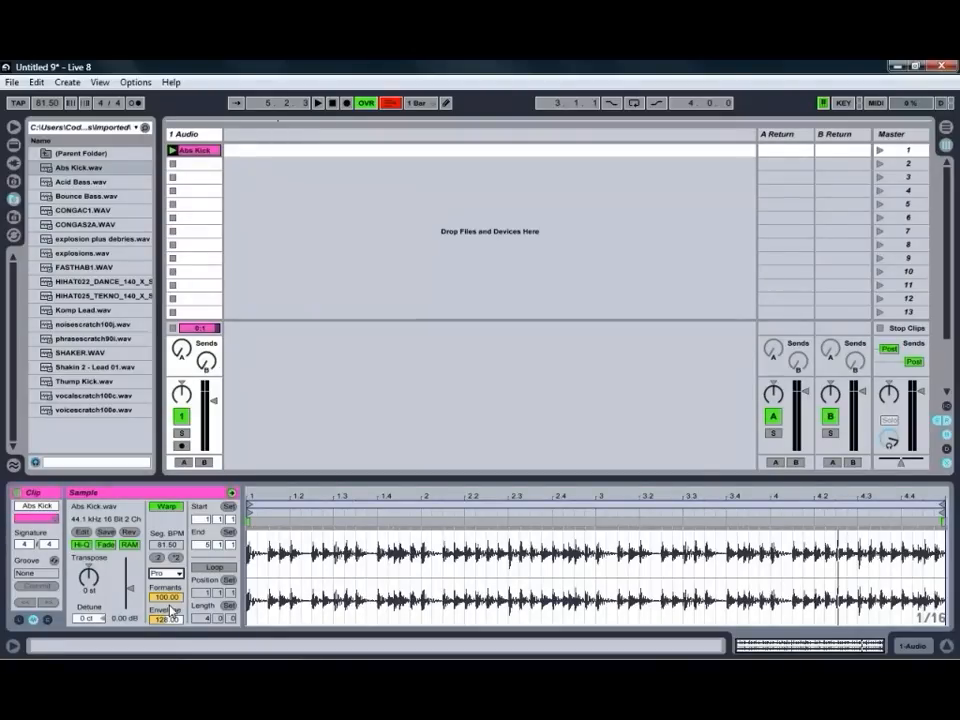
# Switch the kick clip to another warp mode from the dropdown
pyautogui.click(164, 572)
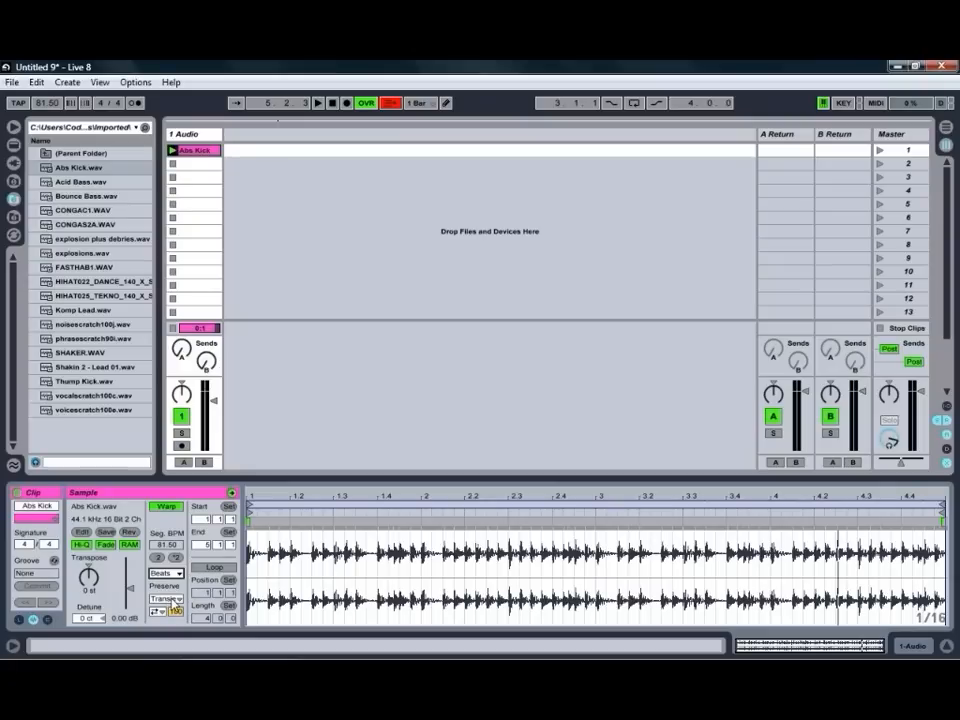
pyautogui.click(164, 572)
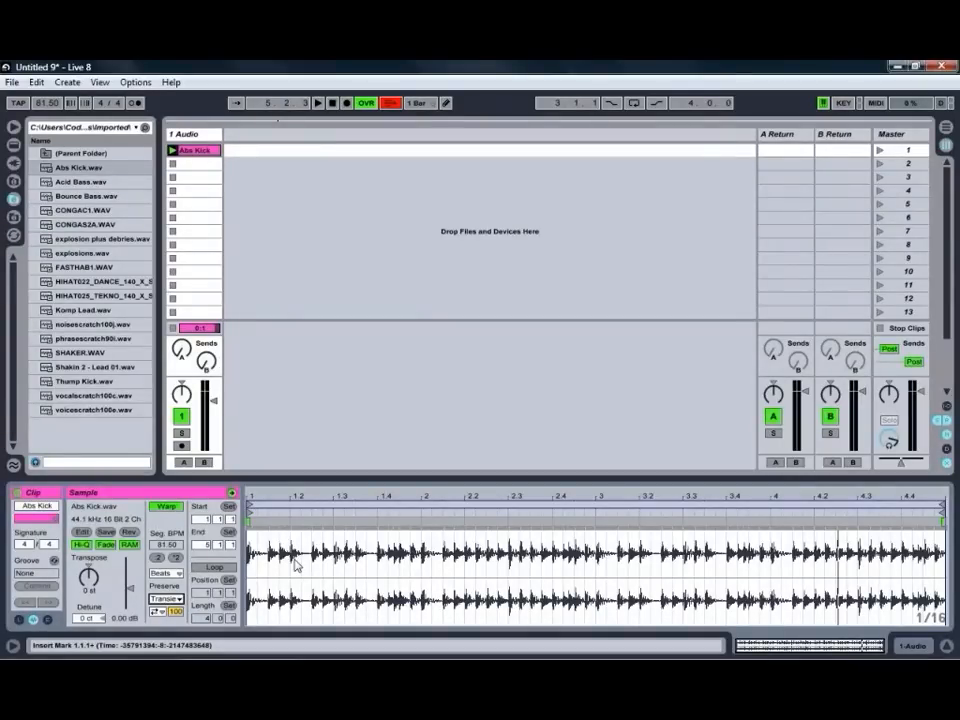
pyautogui.moveTo(252, 582)
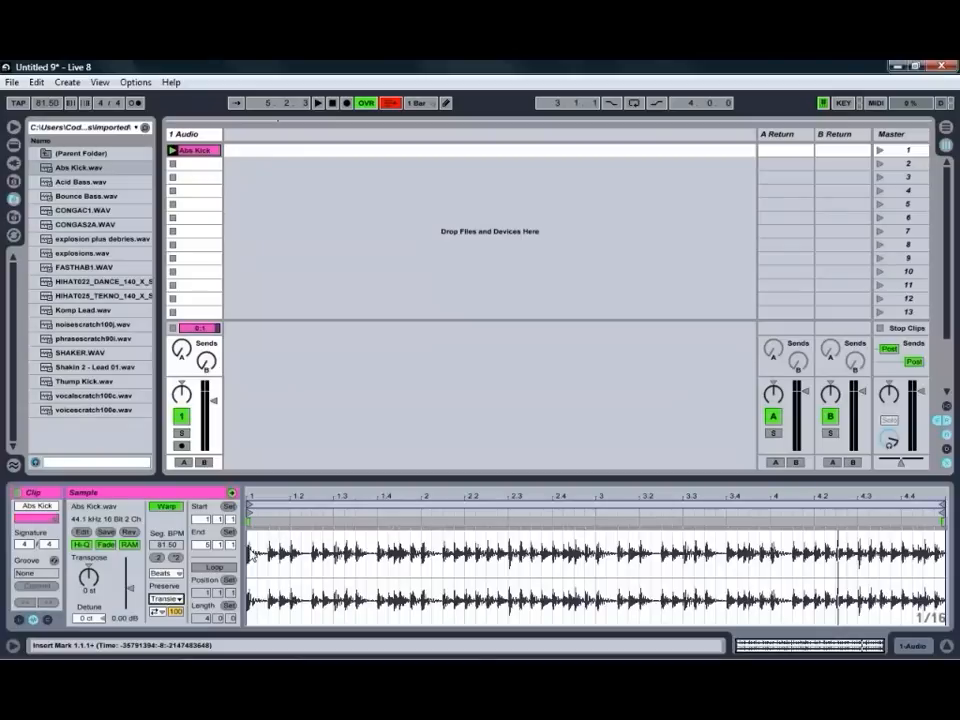
# Turn on the Loop option in the clip's Sample box
pyautogui.click(208, 568)
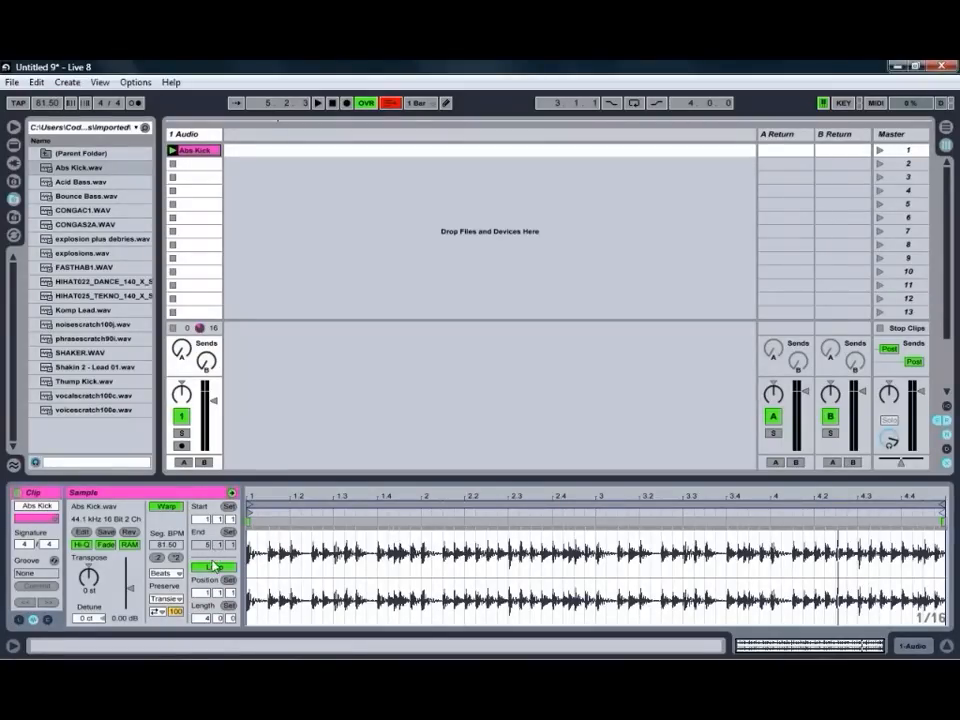
# Adjust the loop settings so the brace spans the full kick sample
pyautogui.click(212, 568)
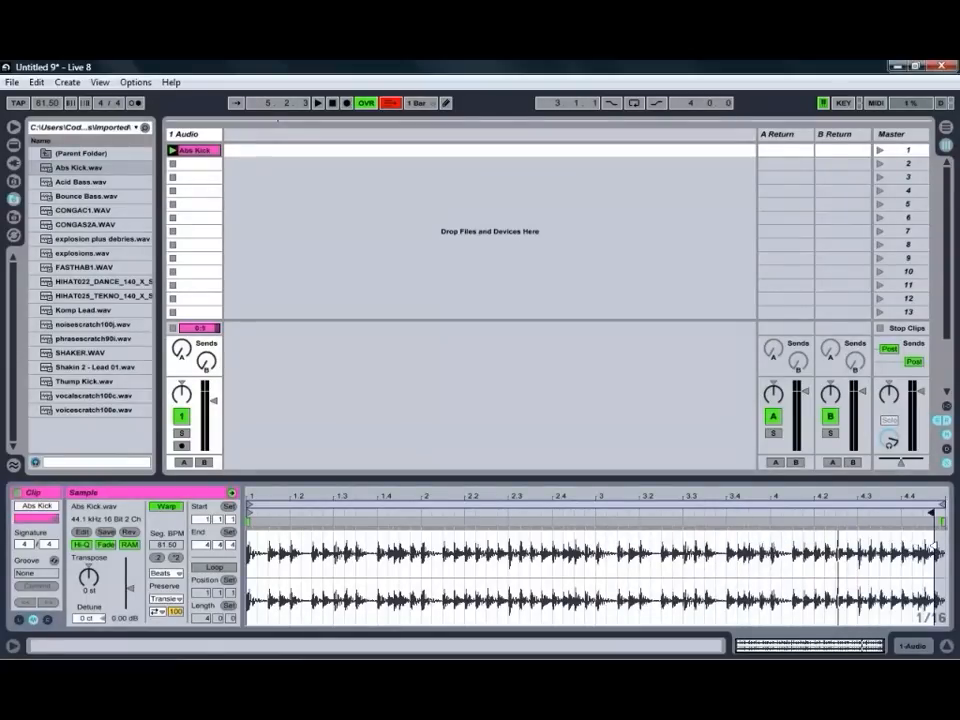
pyautogui.click(668, 564)
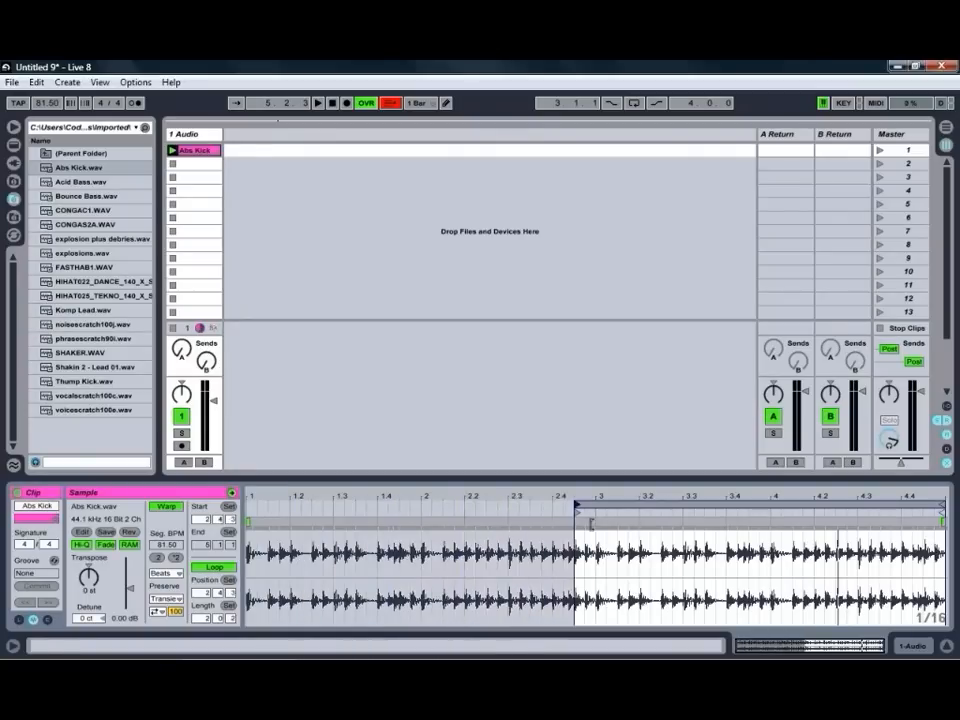
# Move the loop start to around bar 2 and play back the shortened loop
pyautogui.click(598, 516)
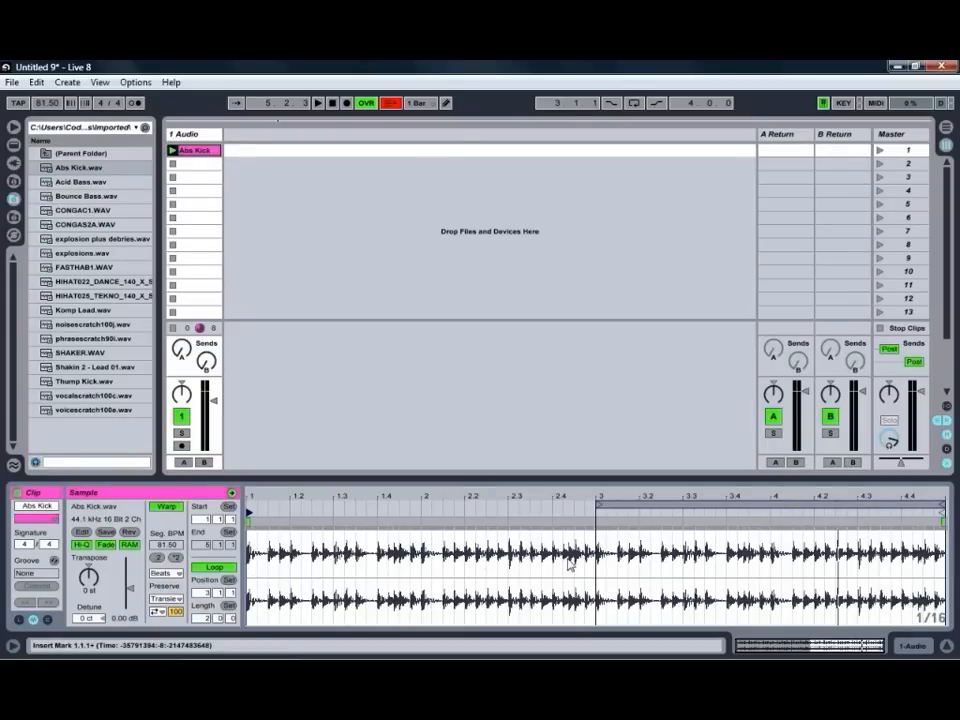
pyautogui.moveTo(644, 572)
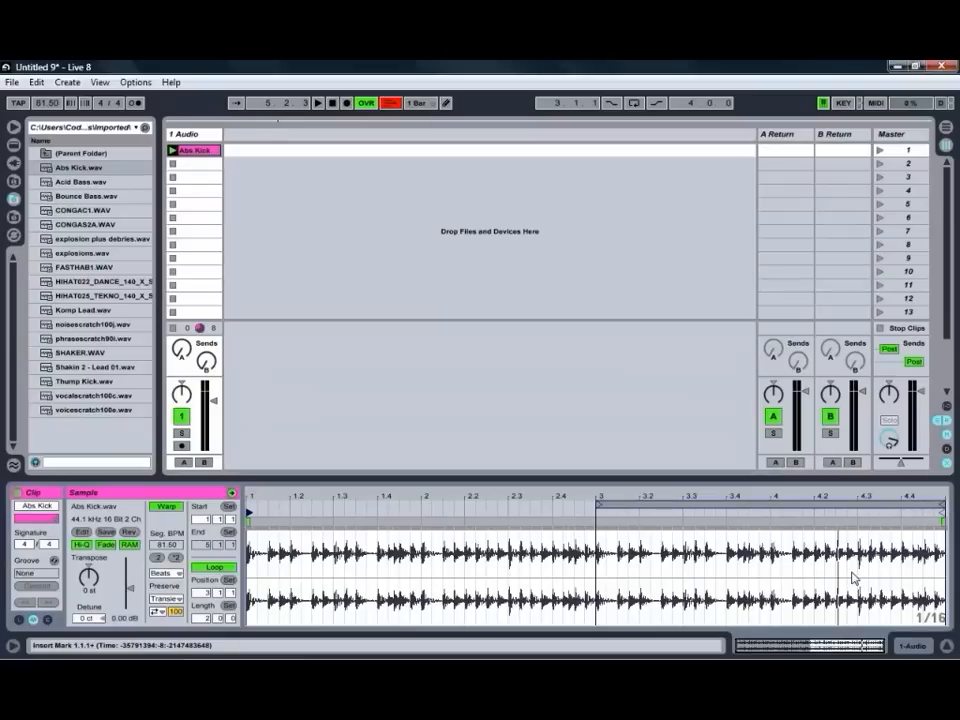
pyautogui.click(318, 104)
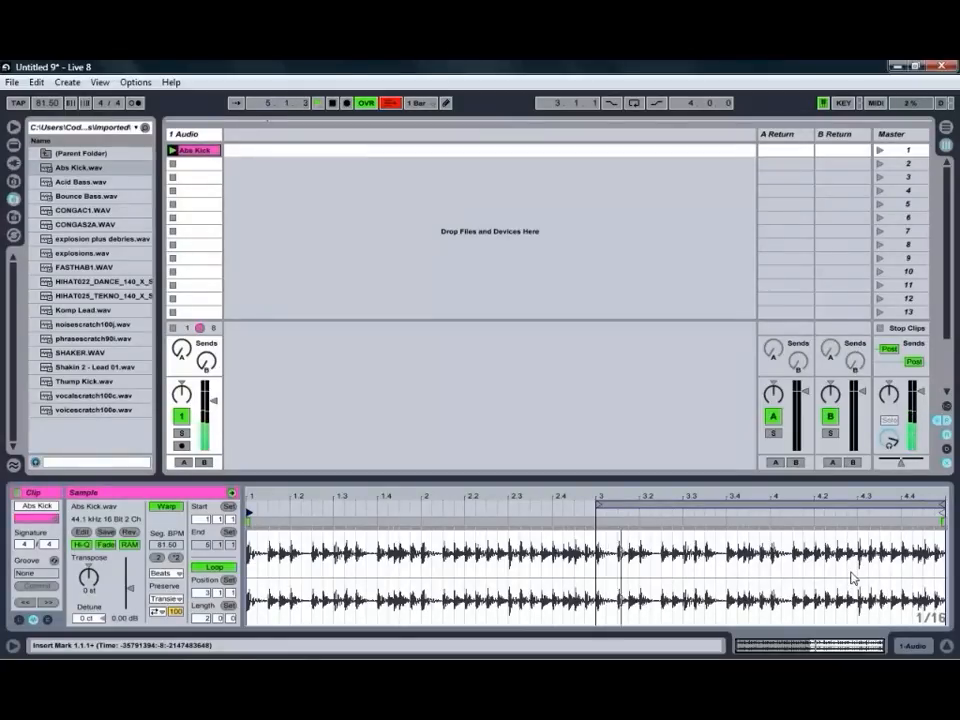
pyautogui.click(318, 104)
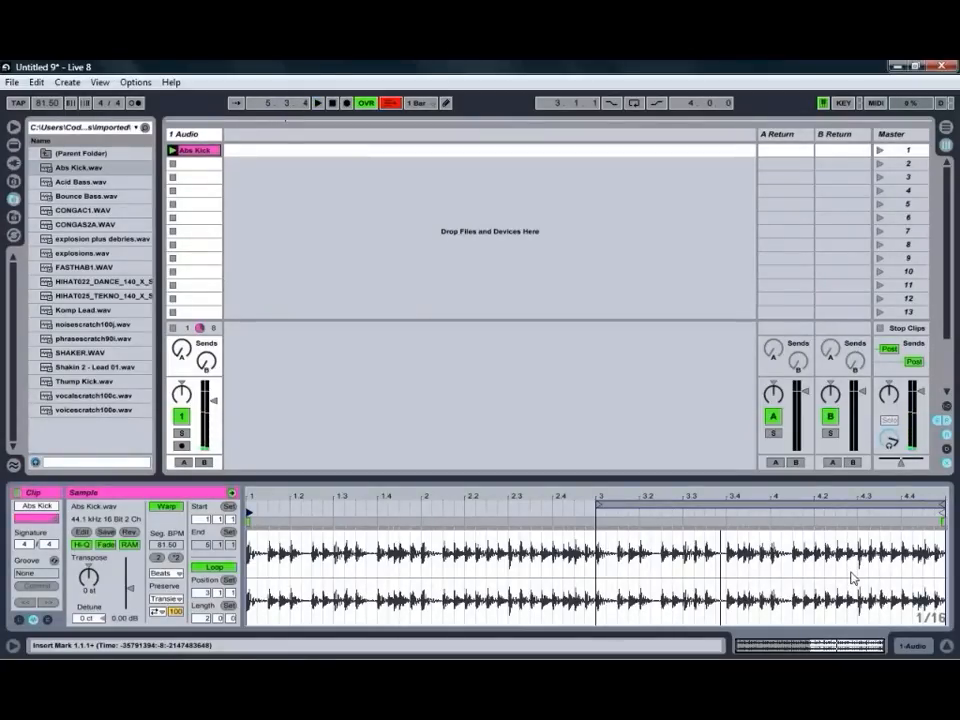
pyautogui.moveTo(696, 564)
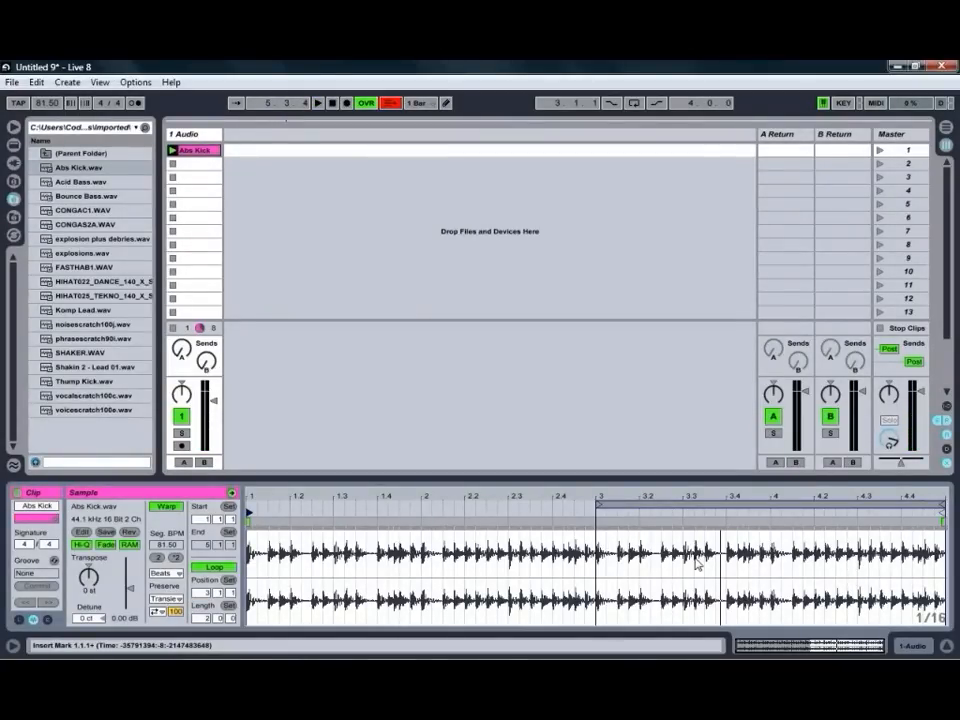